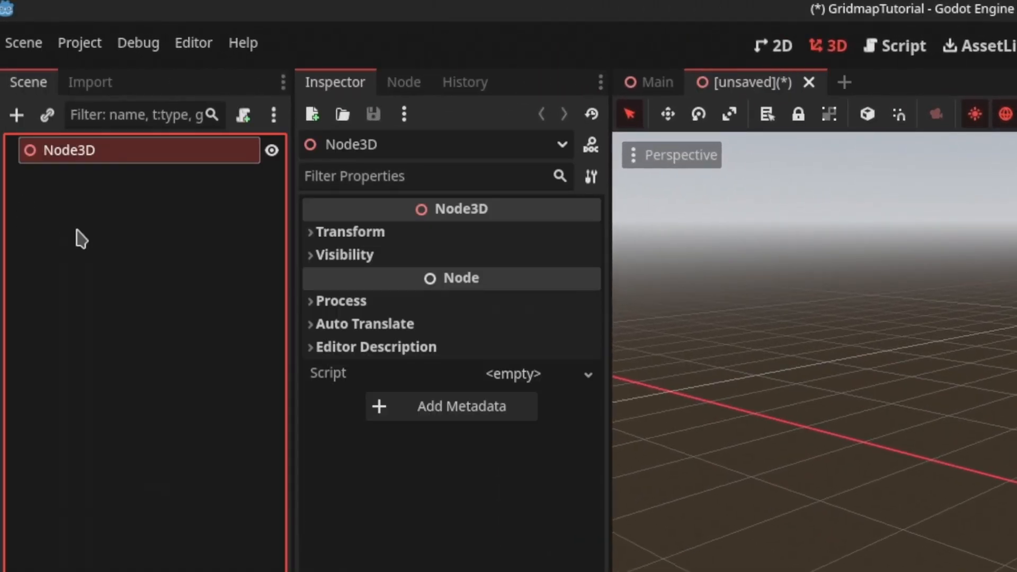
Step: Rename the root node to Buildings and show the project's building model files
text(Buildings)
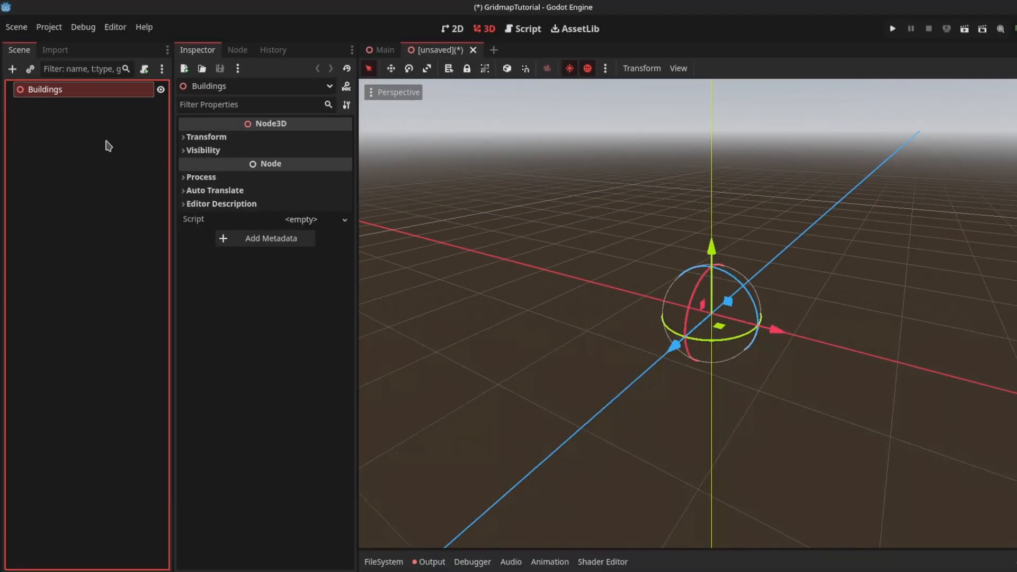
click(382, 562)
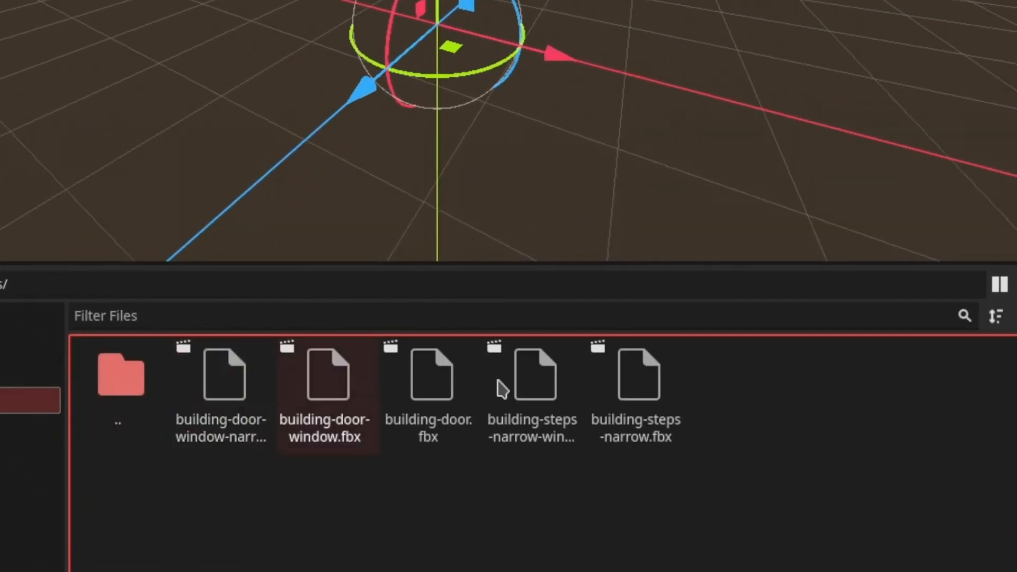
Step: Select the five building .fbx files to add under the Buildings node
click(222, 374)
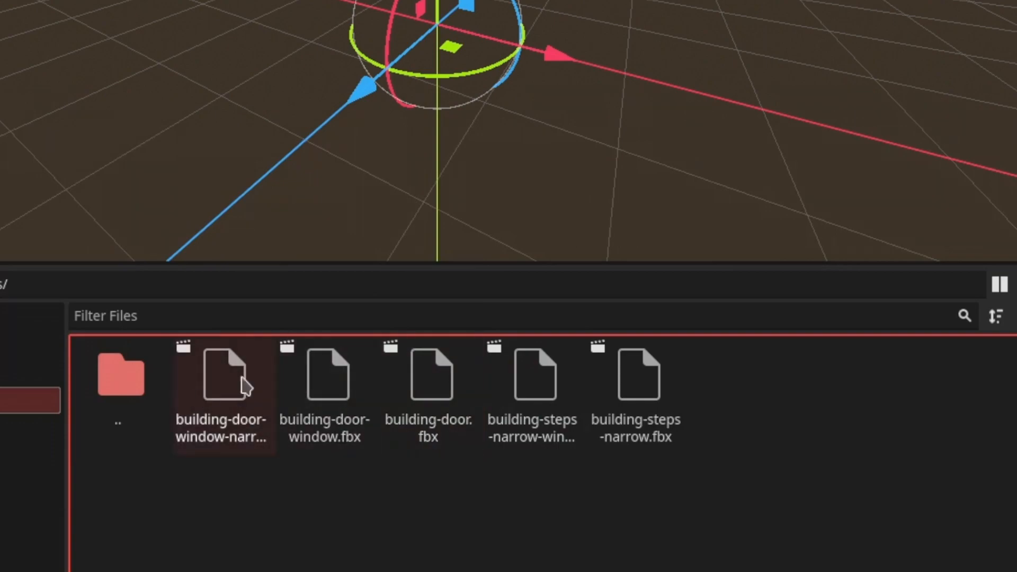
mouse_move(226, 409)
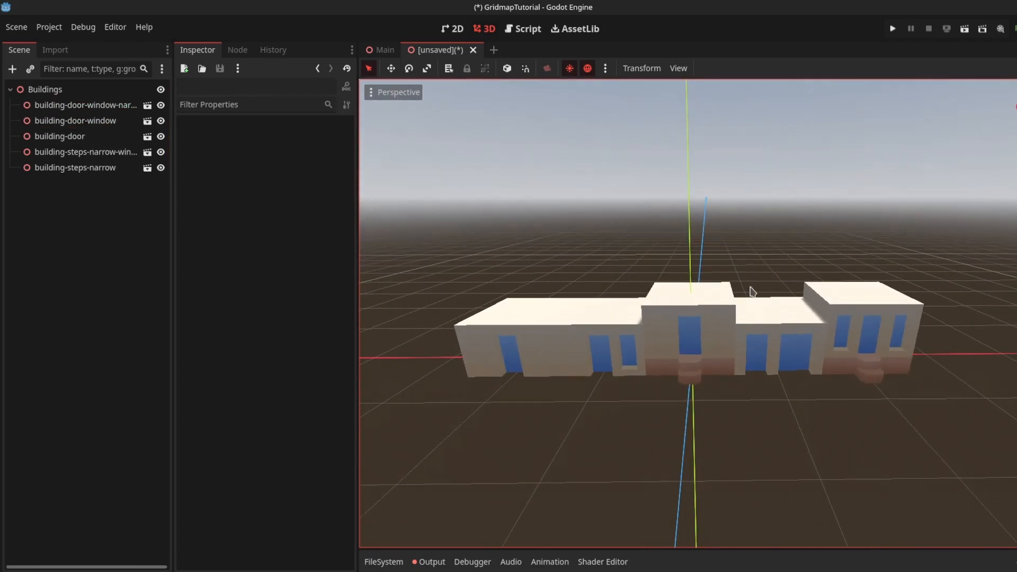
Step: Save the scene as buildings.tscn and export it as the Buildings mesh library
click(656, 521)
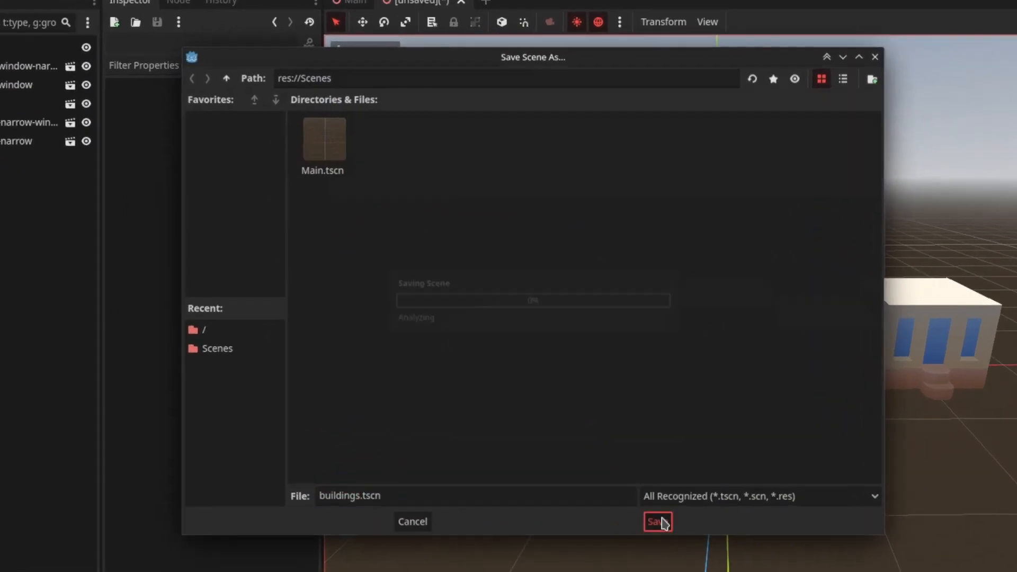
click(657, 521)
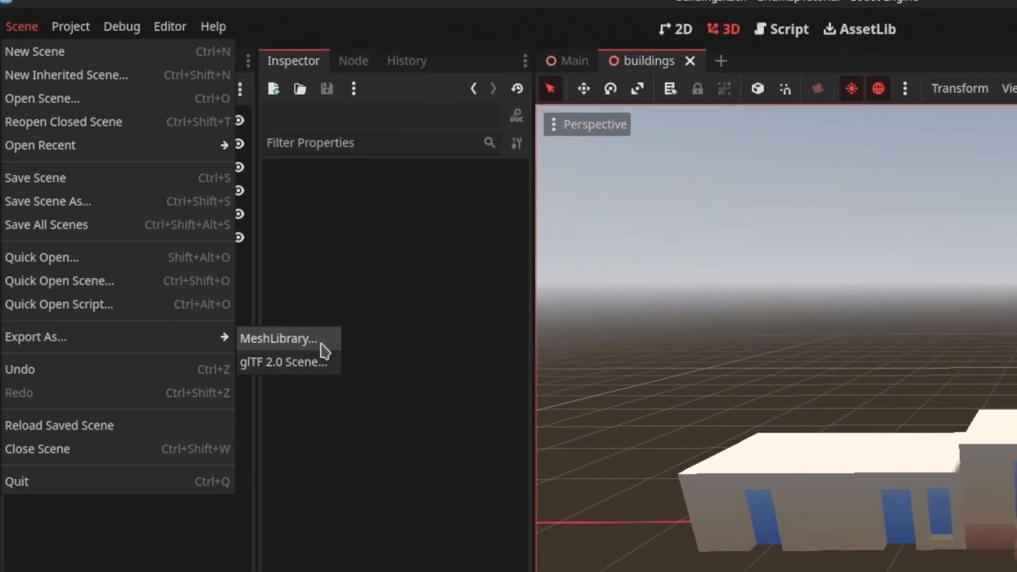
click(277, 338)
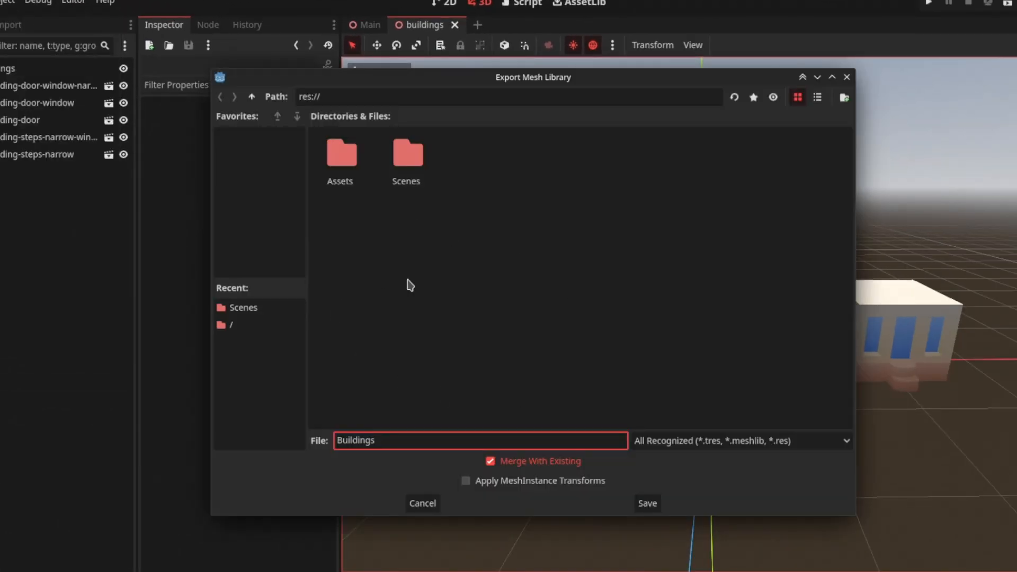
mouse_move(624, 485)
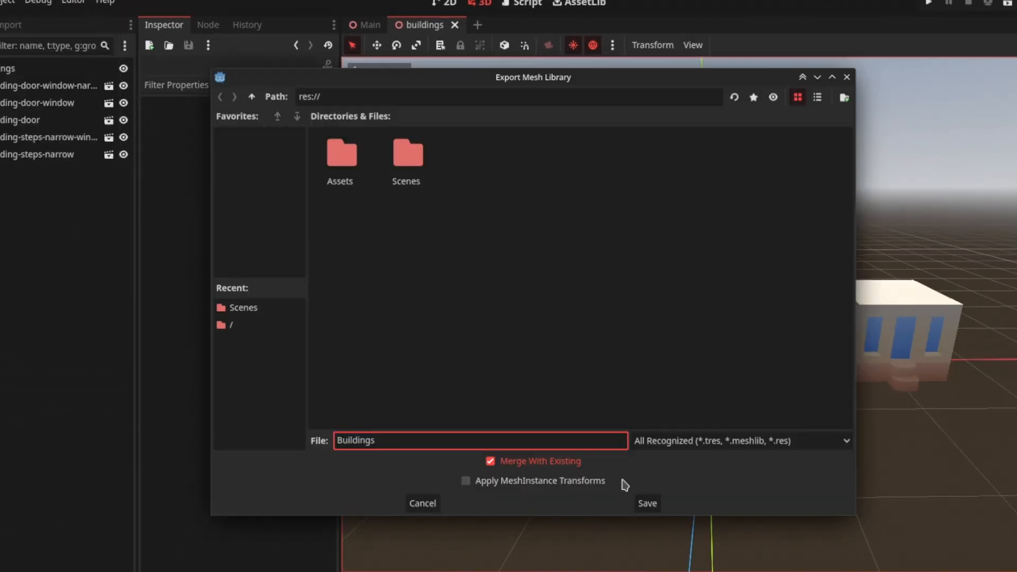
click(646, 502)
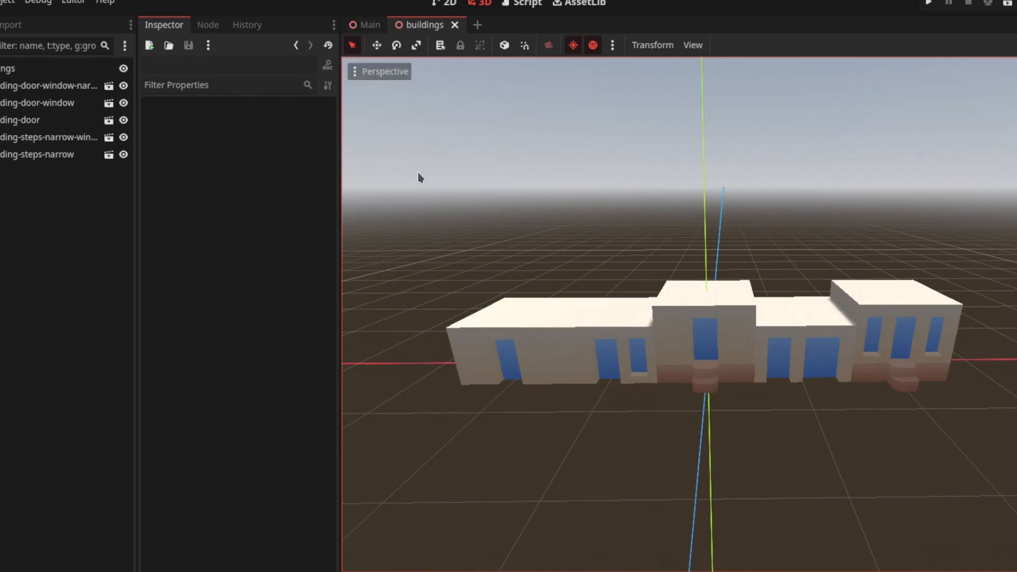
mouse_move(481, 200)
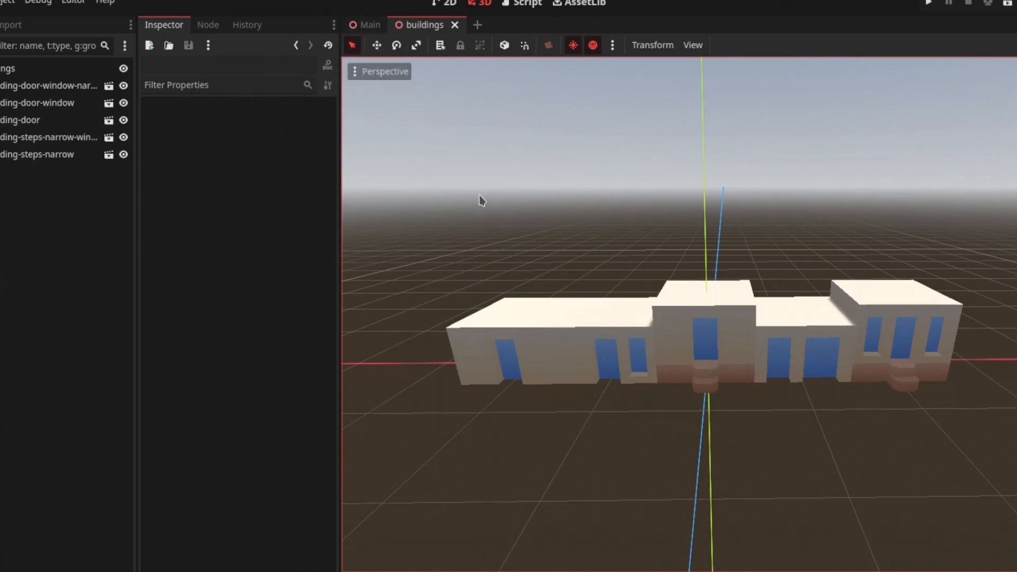
Step: Add a GridMap node to the Main scene with Buildings.tres as its mesh library
click(367, 24)
text(g)
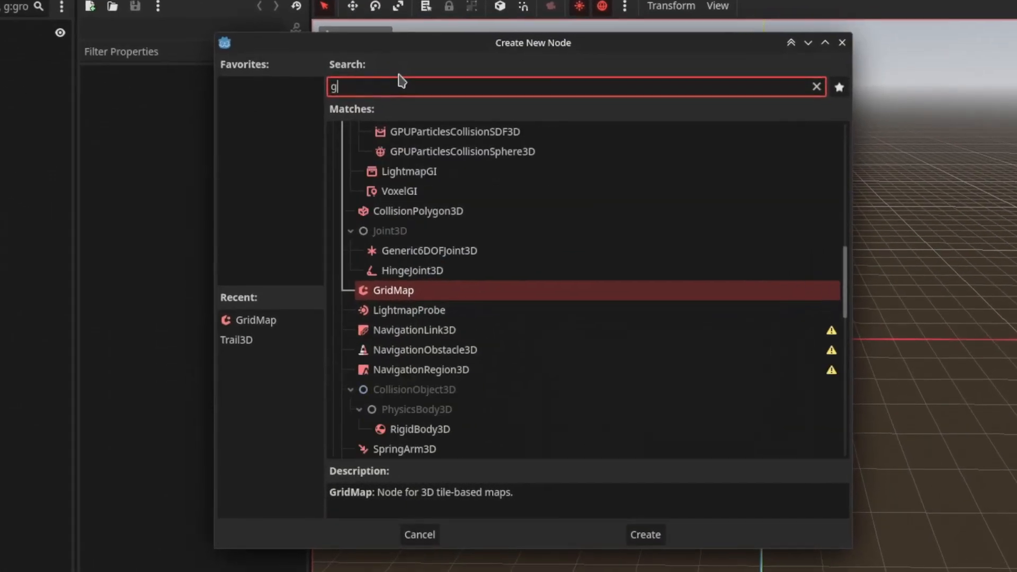
click(643, 533)
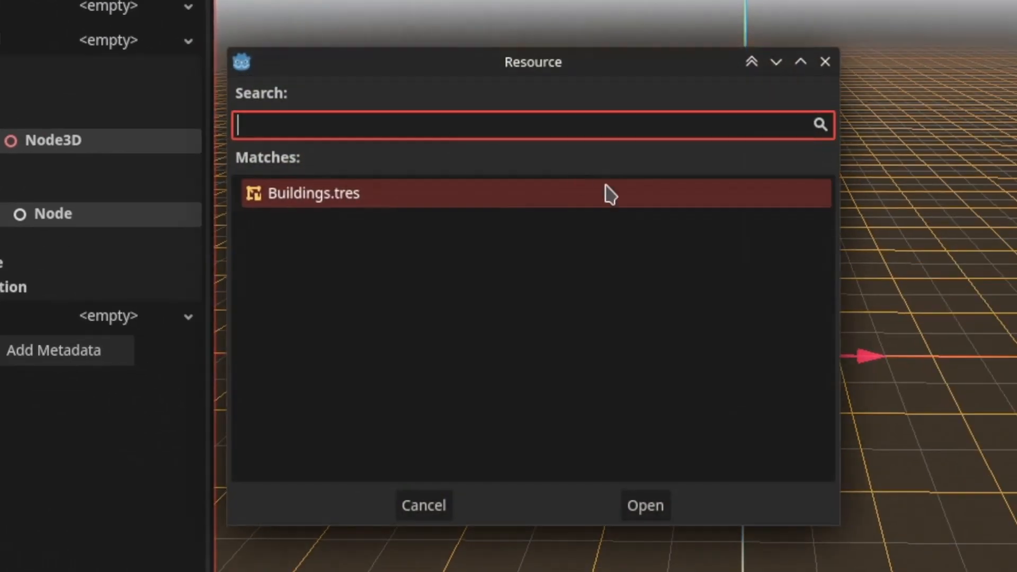
mouse_move(389, 208)
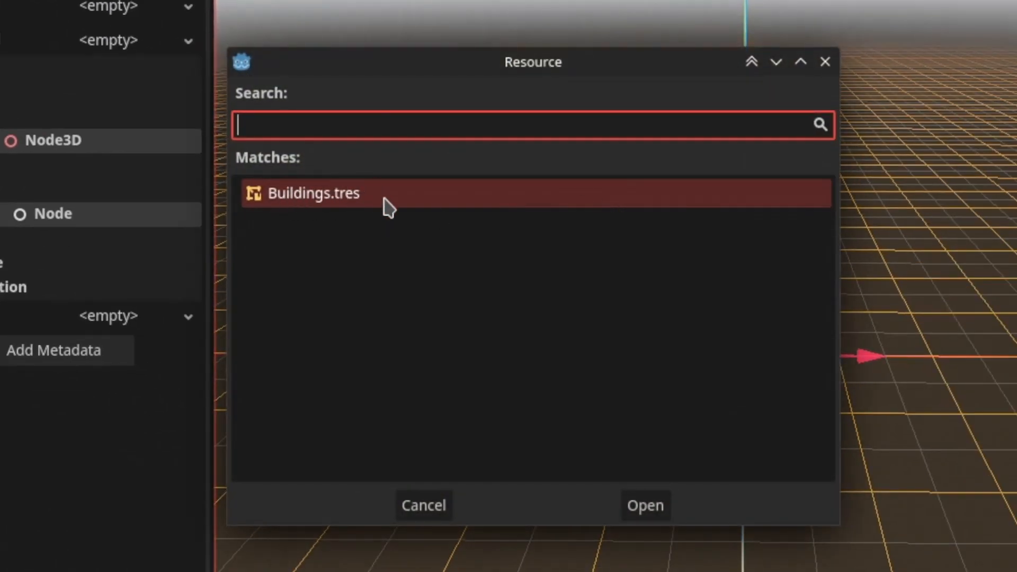
click(644, 505)
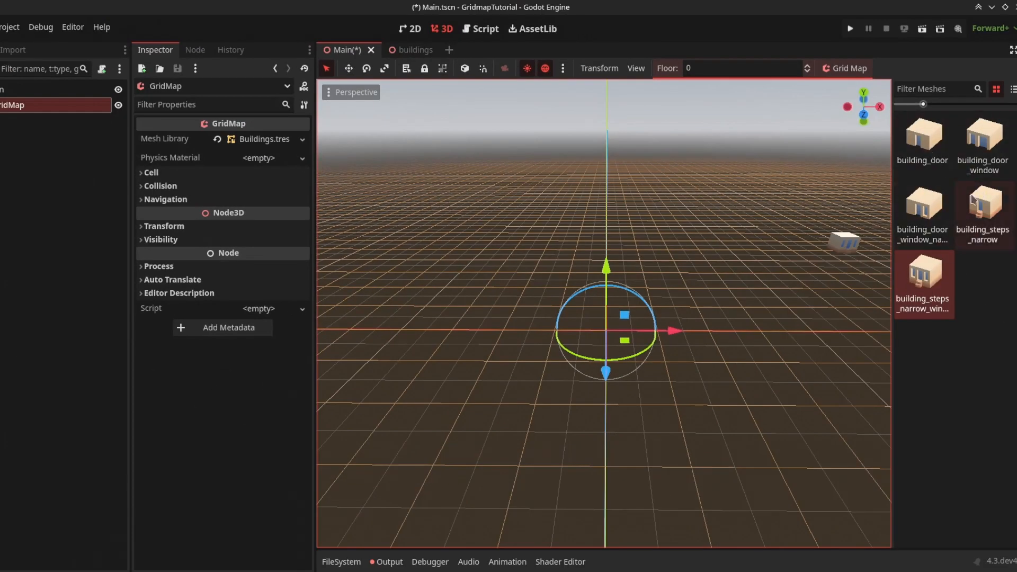
Step: Choose the building_door mesh for painting on floor 0 of the GridMap
click(981, 205)
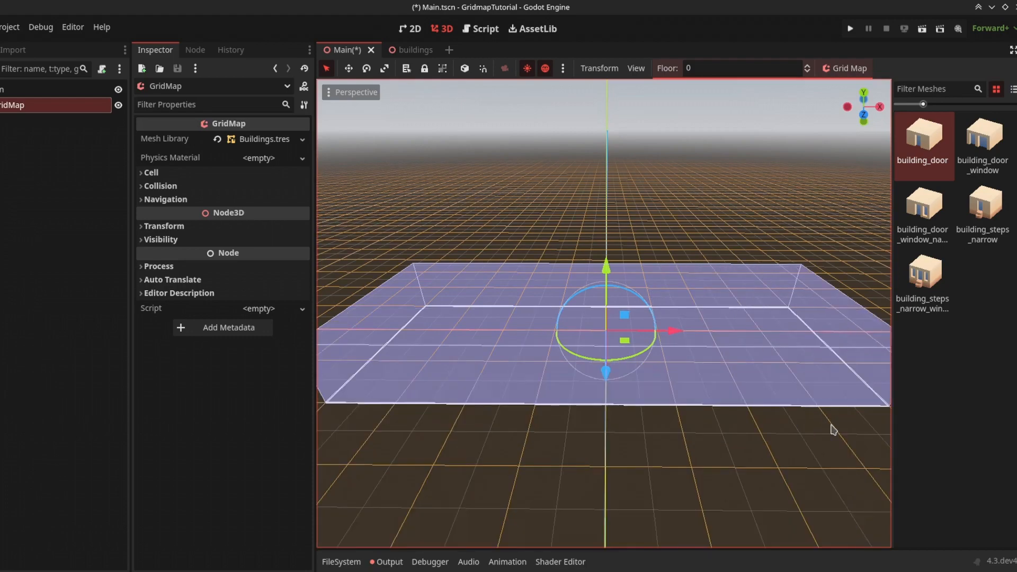
click(706, 340)
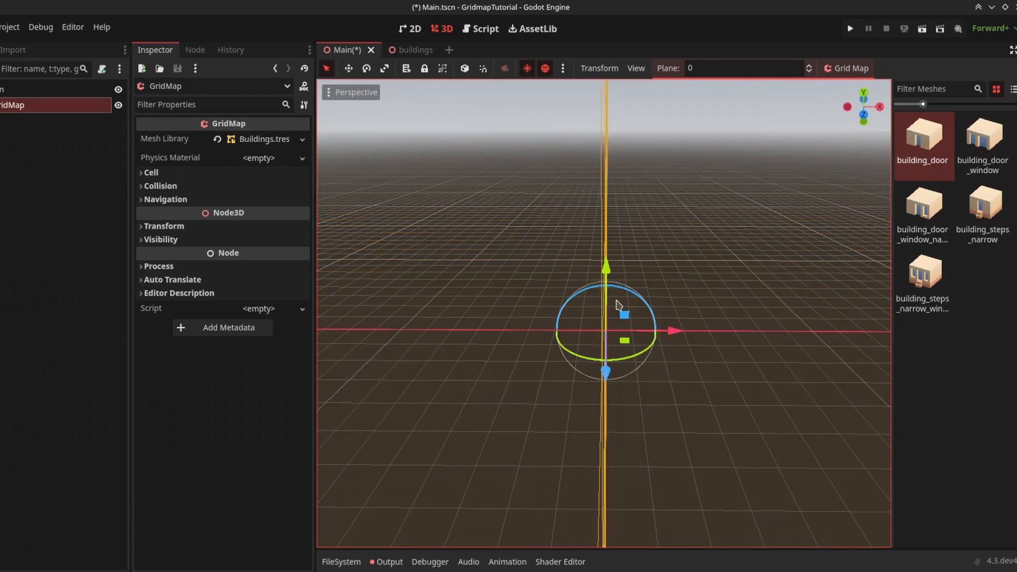
click(847, 68)
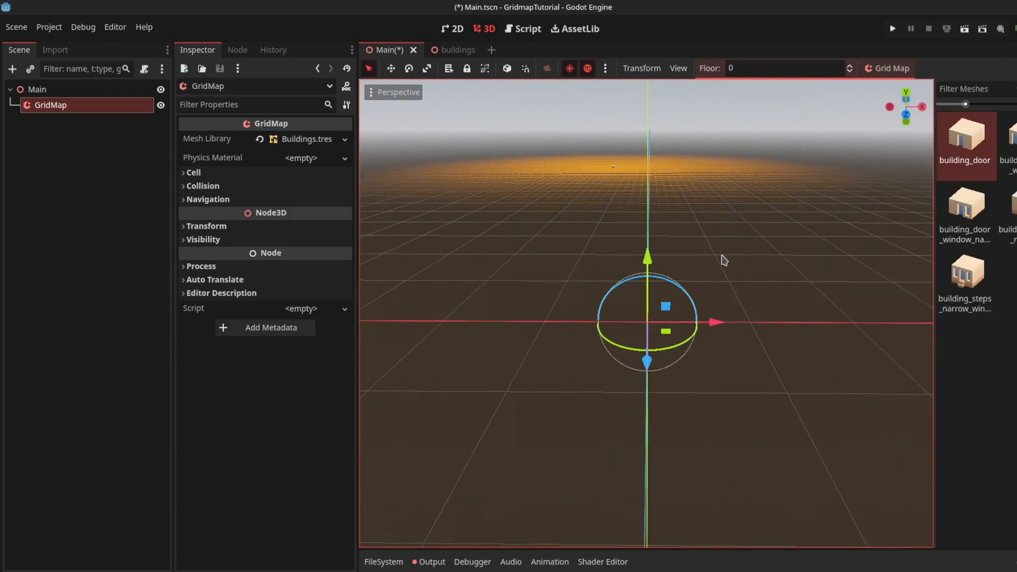
Step: Accept the GridMap settings and paint a row of six building_door tiles
click(891, 68)
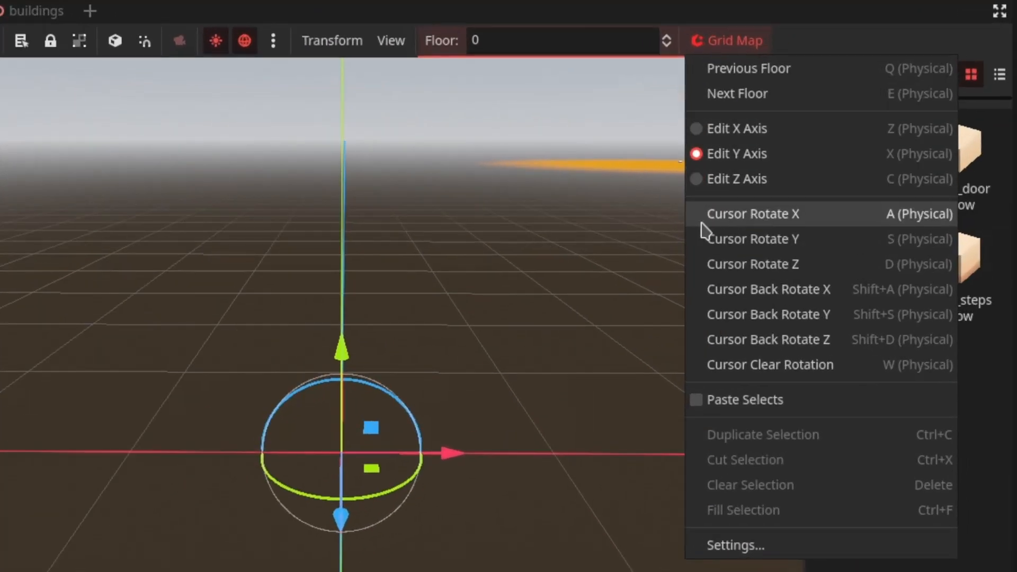
mouse_move(788, 263)
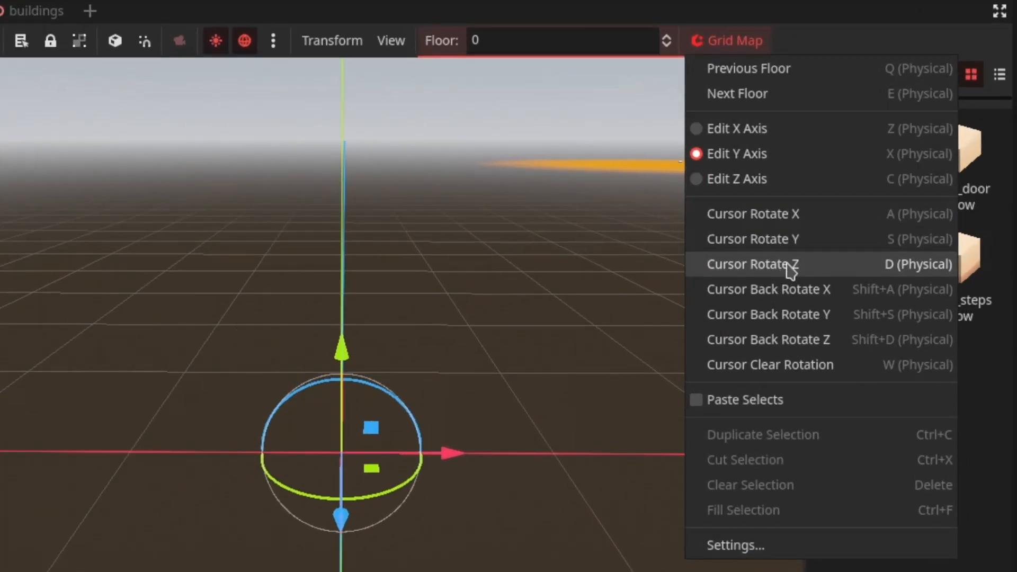
mouse_move(764, 288)
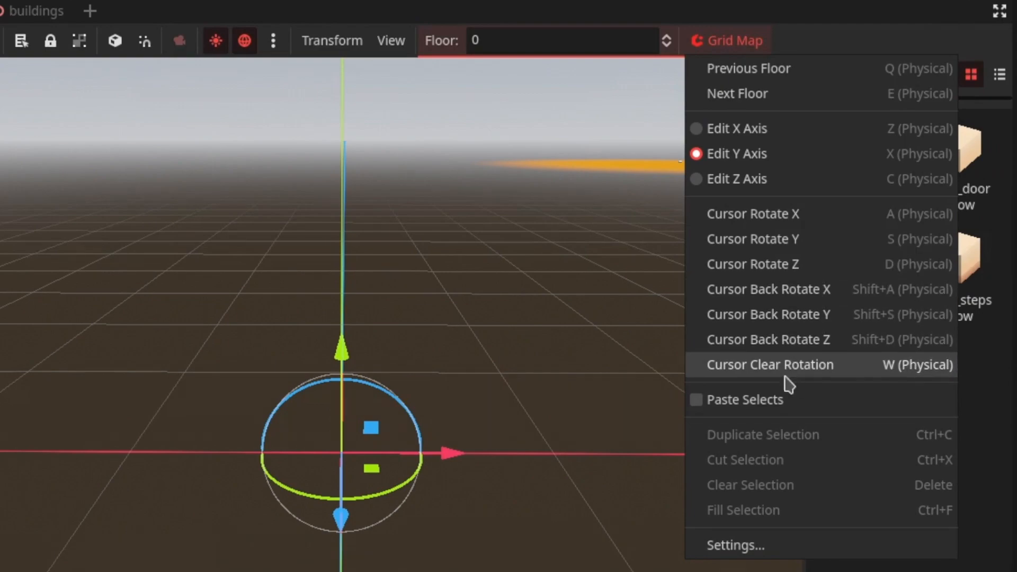
mouse_move(721, 406)
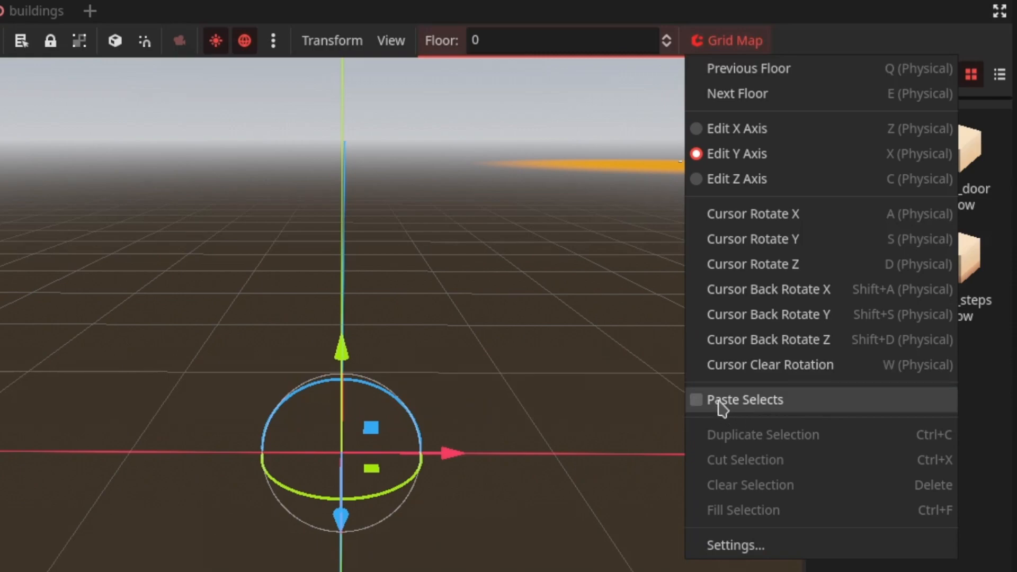
mouse_move(742, 386)
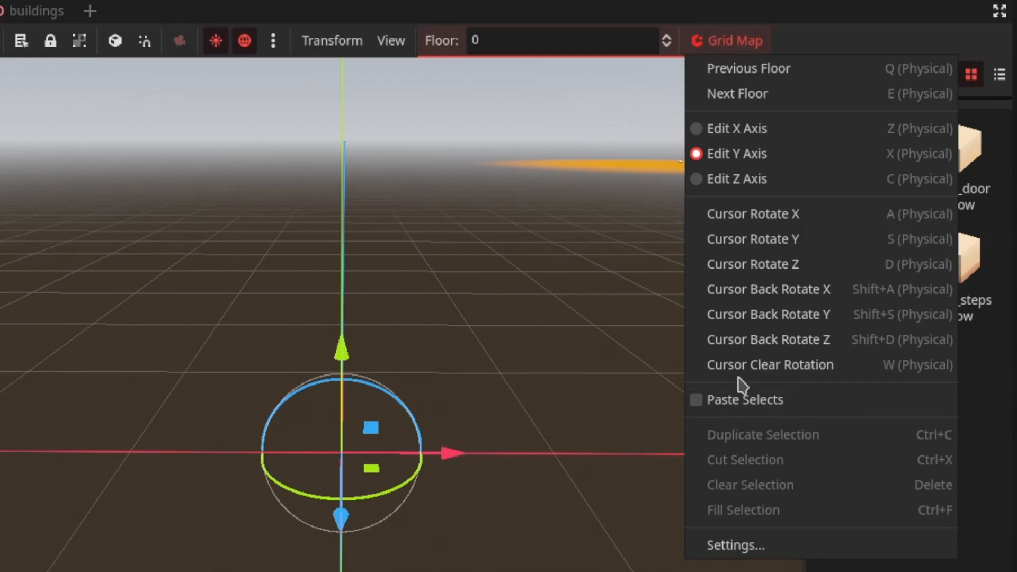
click(735, 545)
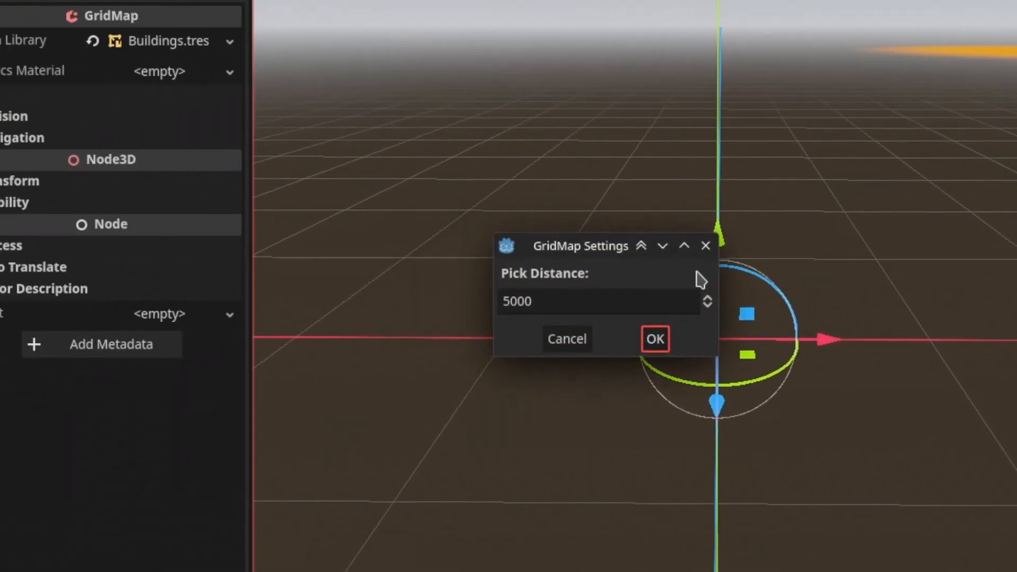
click(655, 339)
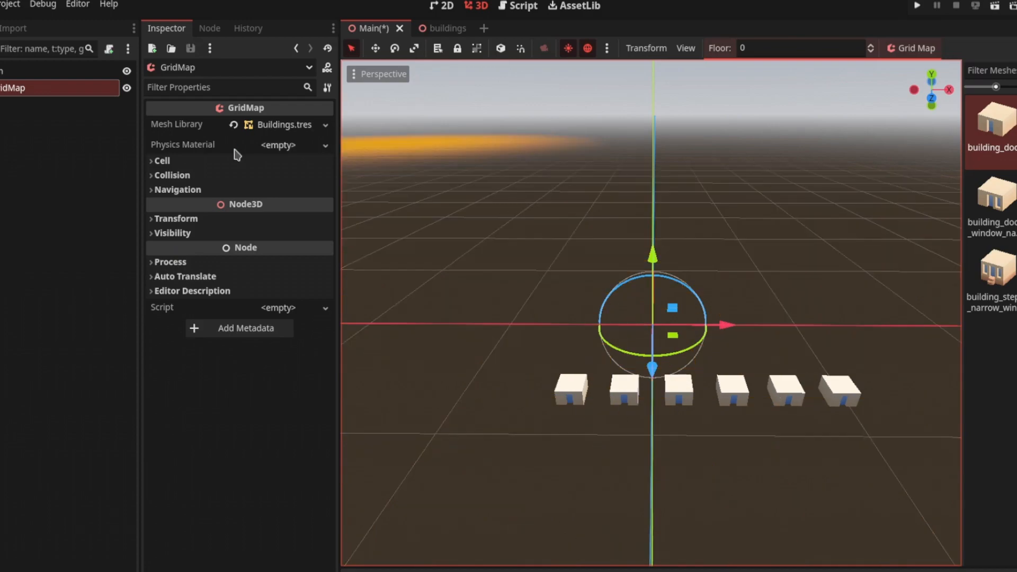
Step: Set the cell size to 1 m and paint a rectangular door-building ring on floors 0 and 1
click(161, 160)
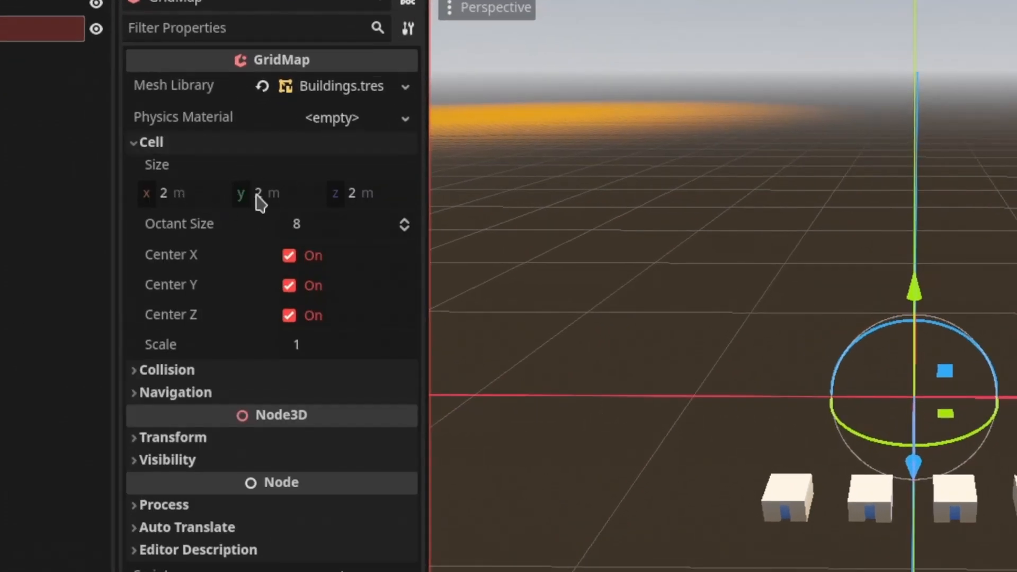
click(171, 193)
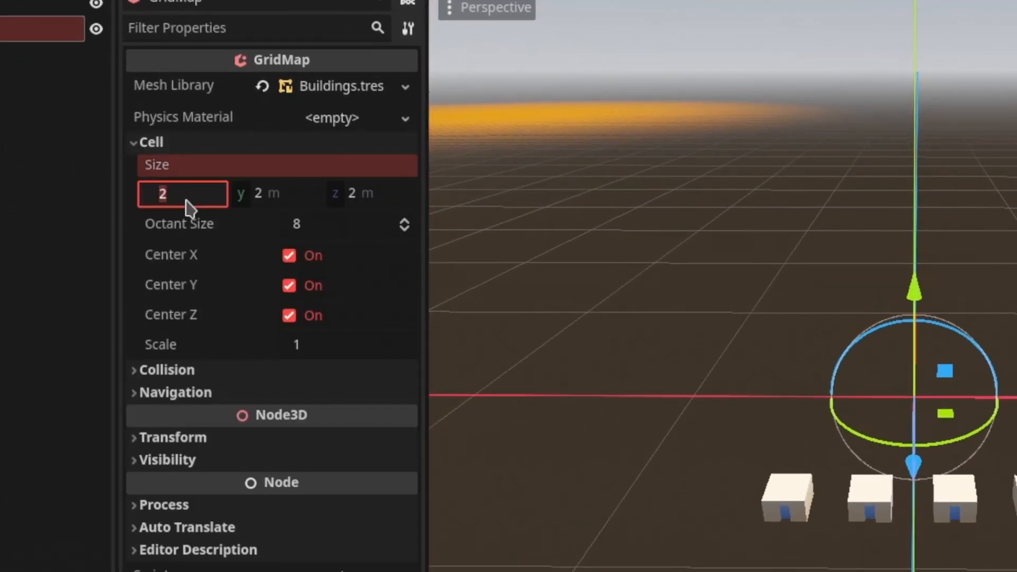
text(1 m)
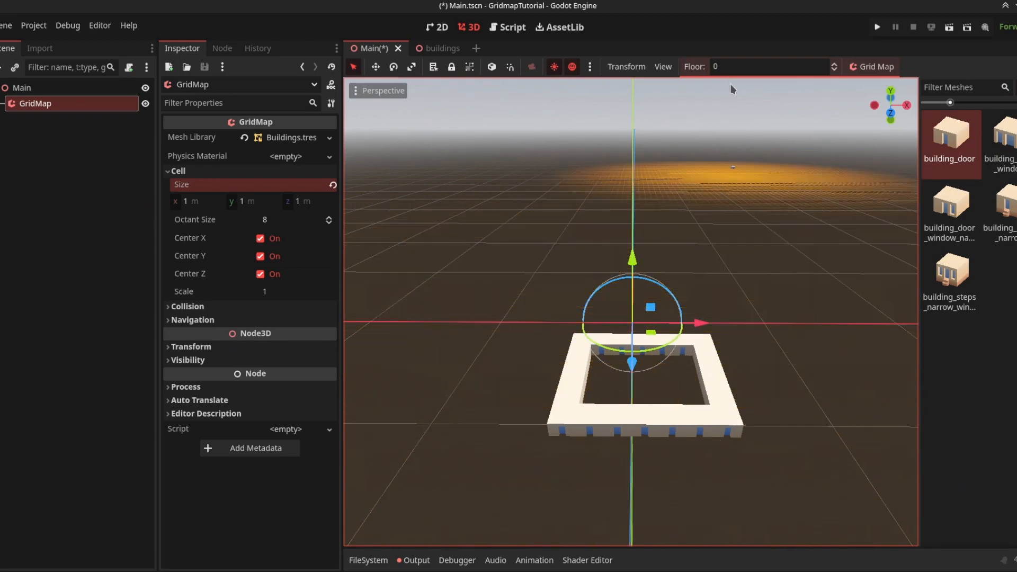
click(834, 63)
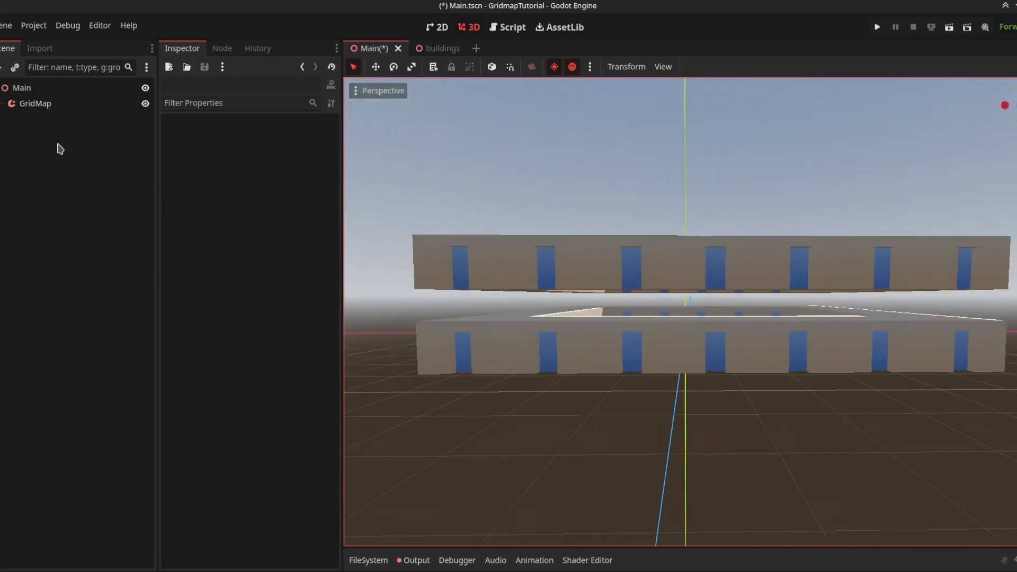
Step: Set the GridMap cell height to 0.8 m so the upper ring rests on the lower one
click(35, 103)
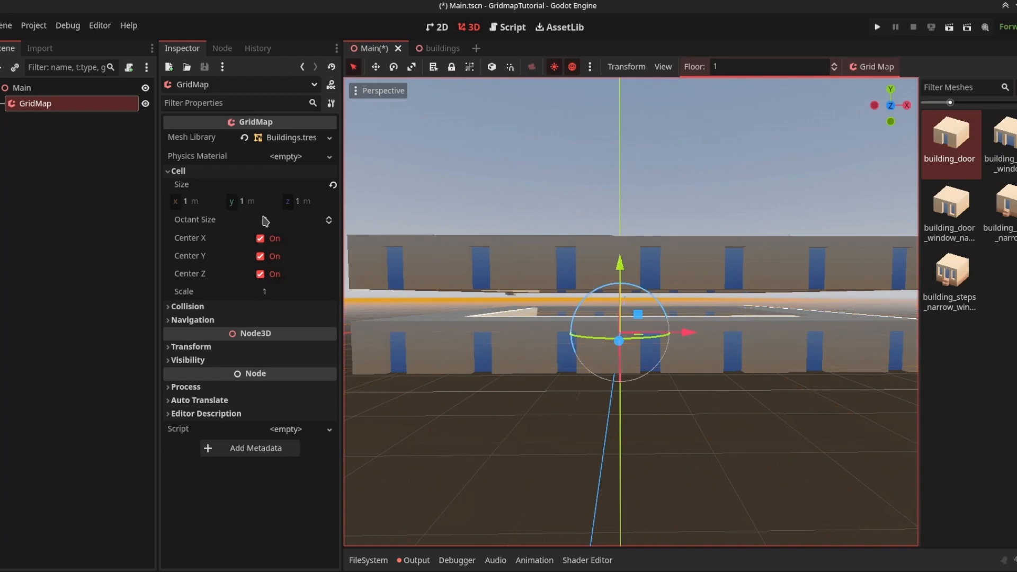
text(0.8)
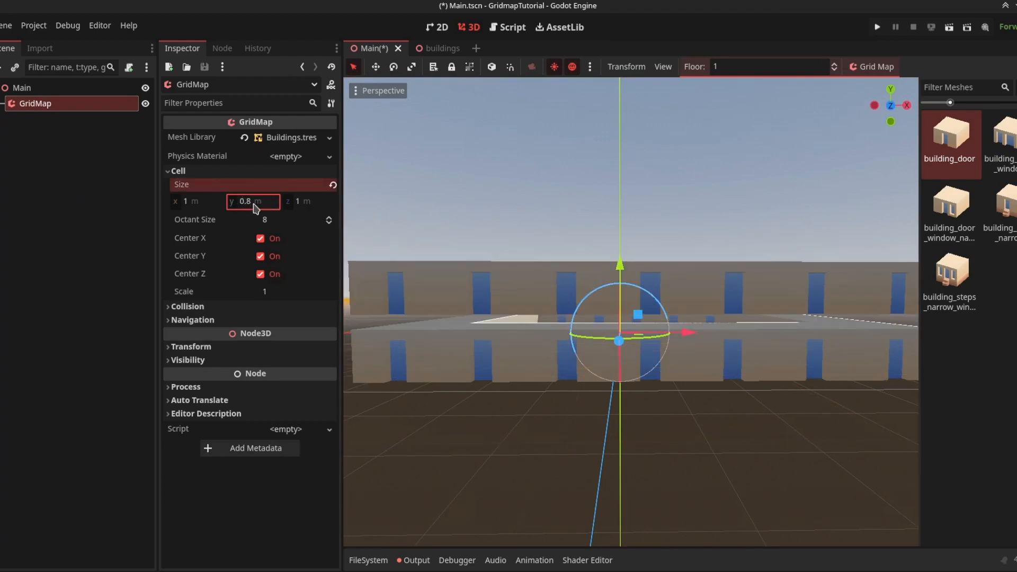
drag(253, 201, 245, 201)
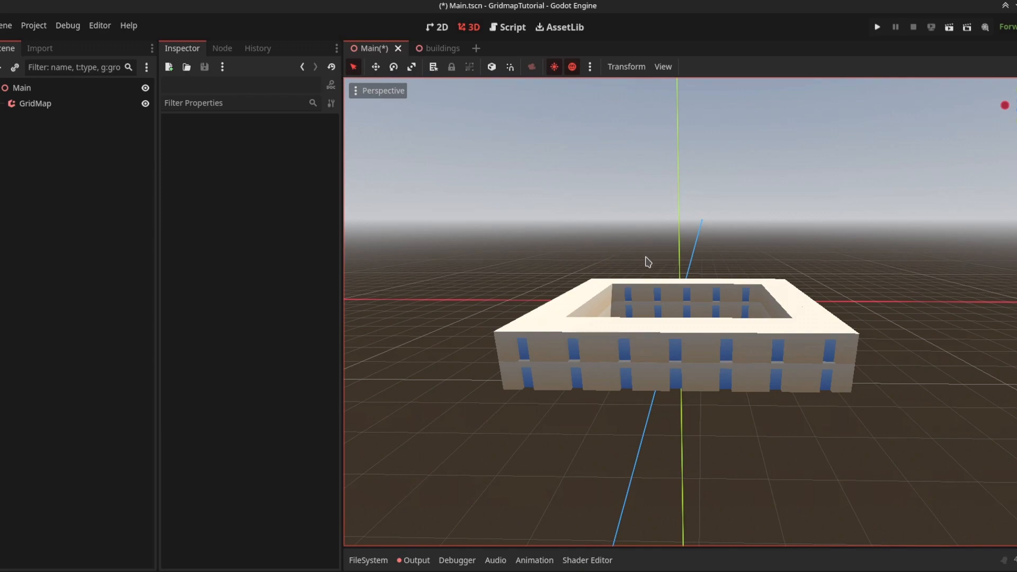
mouse_move(701, 200)
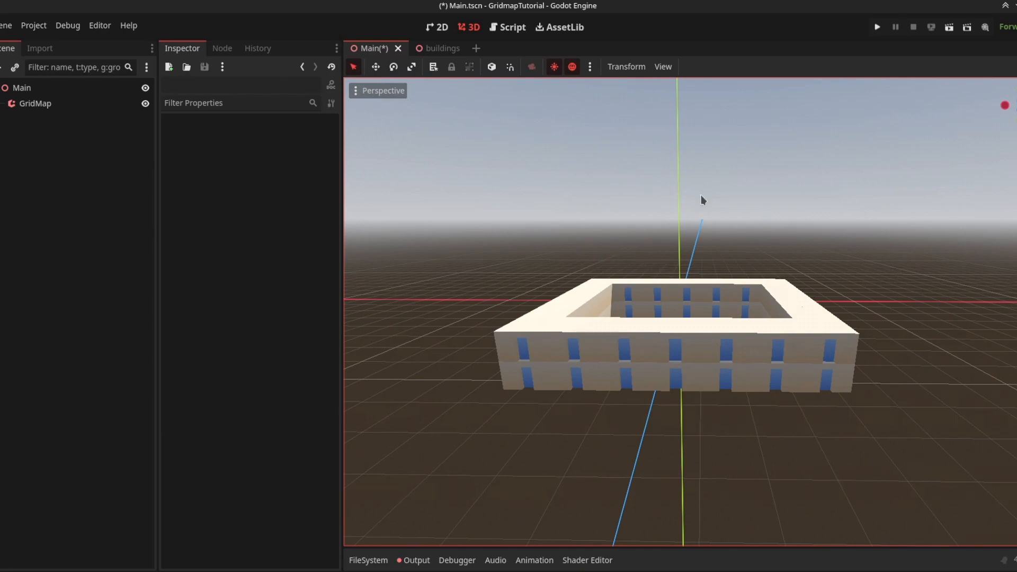
mouse_move(722, 232)
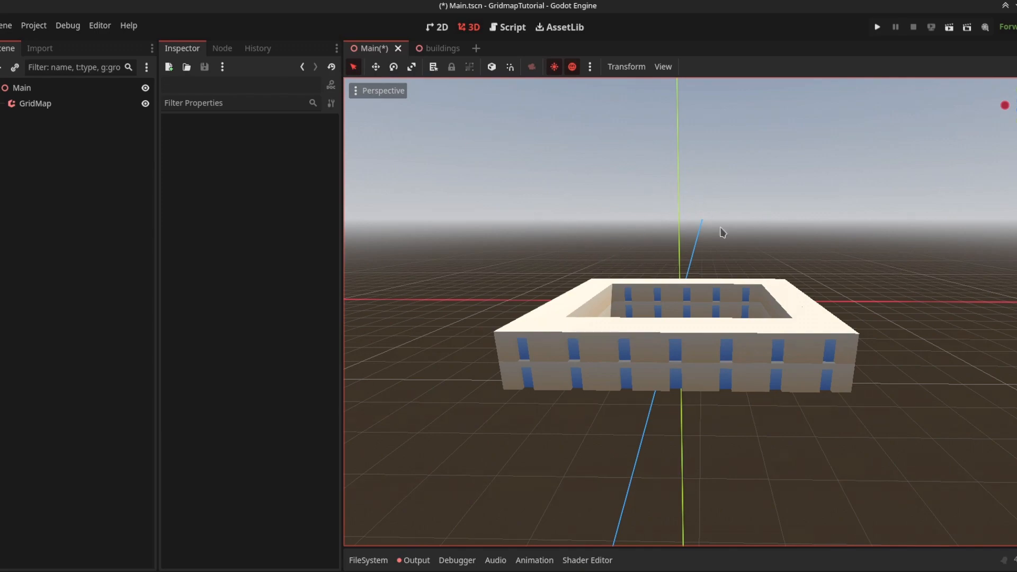